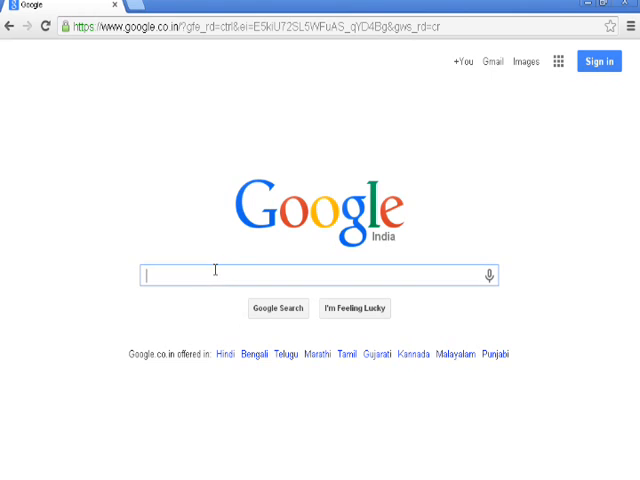
Step: Search Google for 'sql server management studio 2005 download' and reach Microsoft's SSMS Express download page
{"action": "type", "text": "sql"}
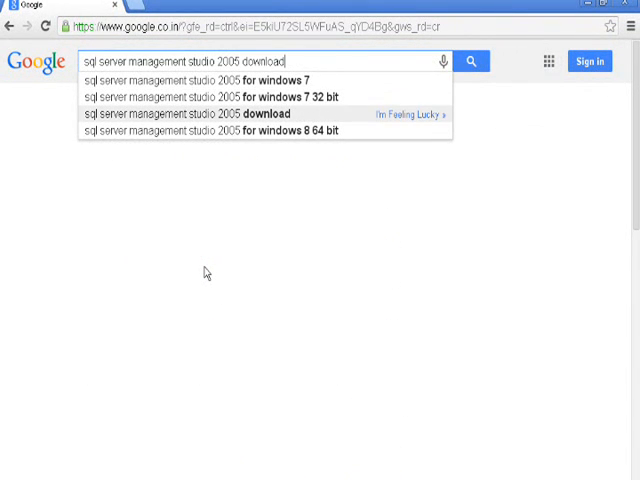
{"action": "left_click", "coordinate": [472, 60]}
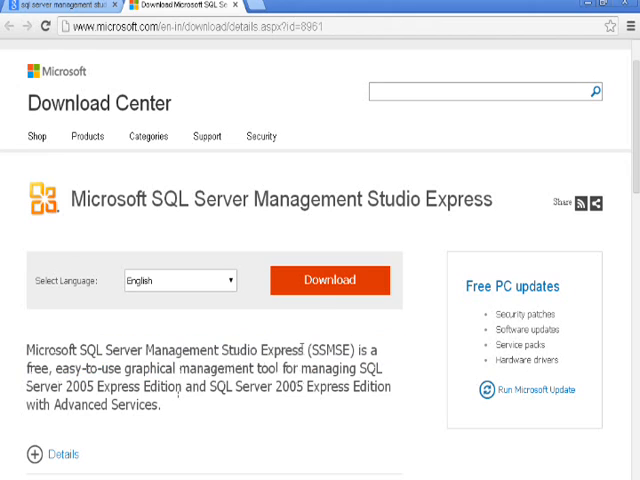
Step: Download the 32-bit SQLServer2005_SSMSEE.msi from Microsoft Download Center and start opening it
{"action": "left_click", "coordinate": [328, 280]}
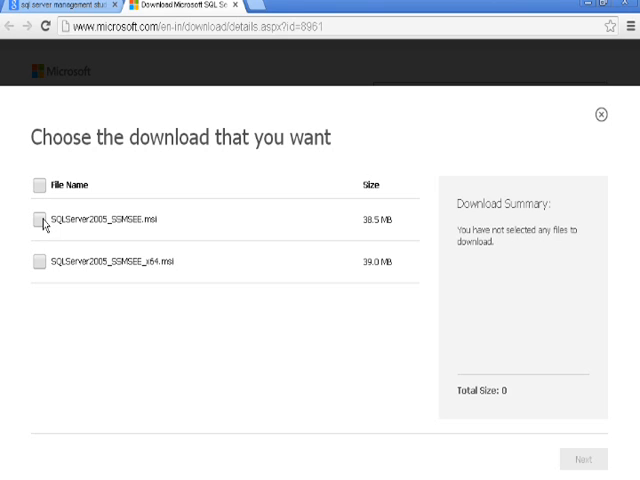
{"action": "left_click", "coordinate": [40, 216]}
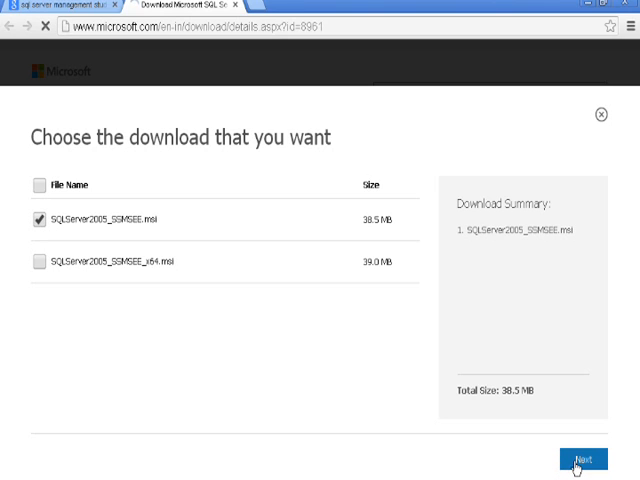
{"action": "left_click", "coordinate": [584, 458]}
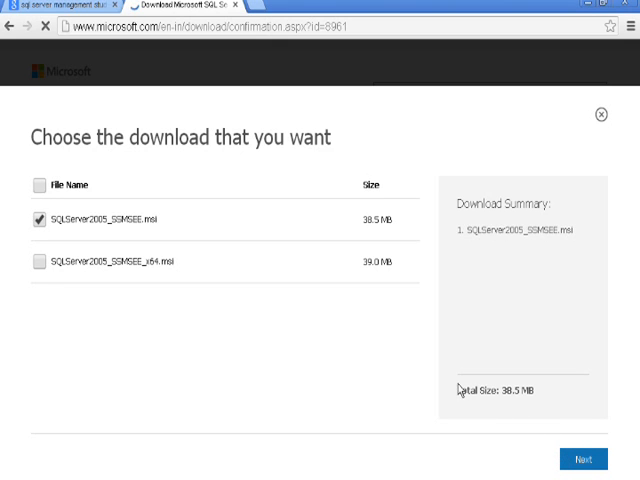
{"action": "left_click", "coordinate": [584, 458]}
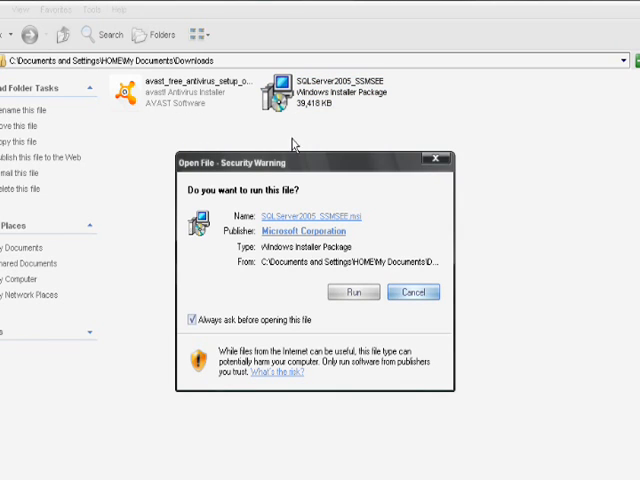
Step: Answer the Open File - Security Warning for the SSMSE installer and return to a fresh Google page
{"action": "left_click", "coordinate": [352, 292]}
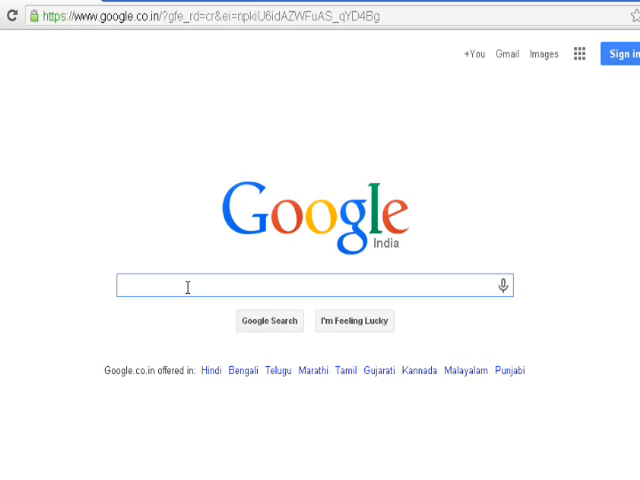
Step: Search Google for 'msxml6 download' and reach Microsoft's MSXML 6.0 download page
{"action": "type", "text": "msxml6"}
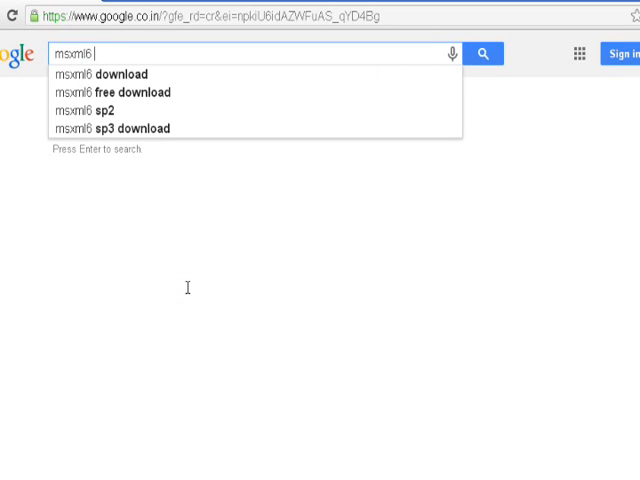
{"action": "left_click", "coordinate": [114, 92]}
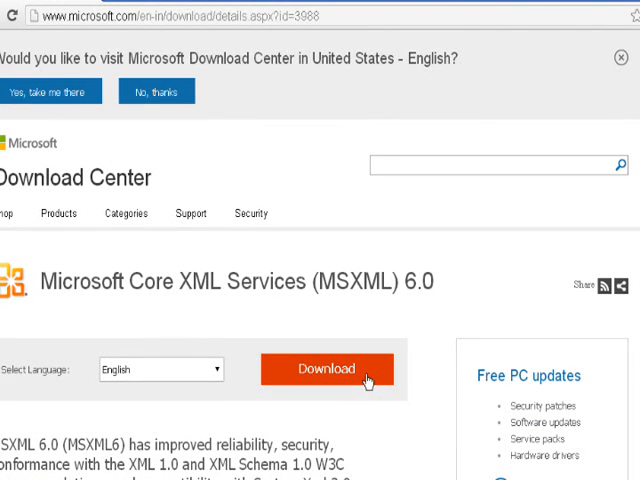
Step: Download msxml6.msi from Microsoft Download Center and show it in the Downloads folder
{"action": "left_click", "coordinate": [324, 368]}
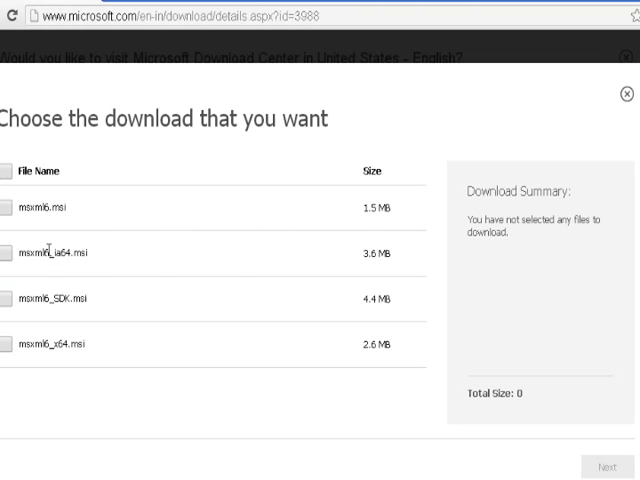
{"action": "mouse_move", "coordinate": [14, 220]}
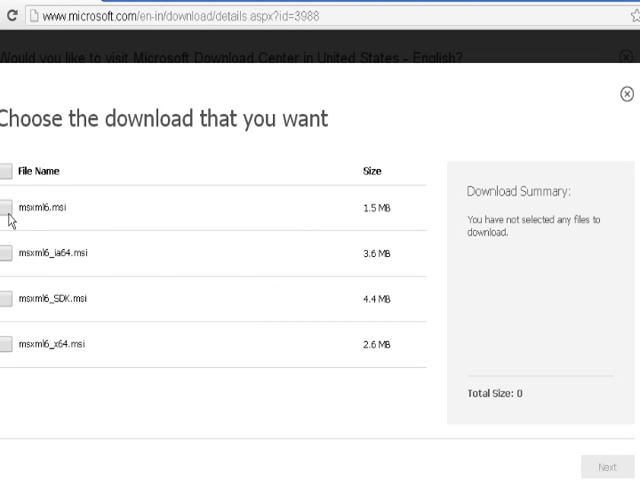
{"action": "left_click", "coordinate": [16, 208]}
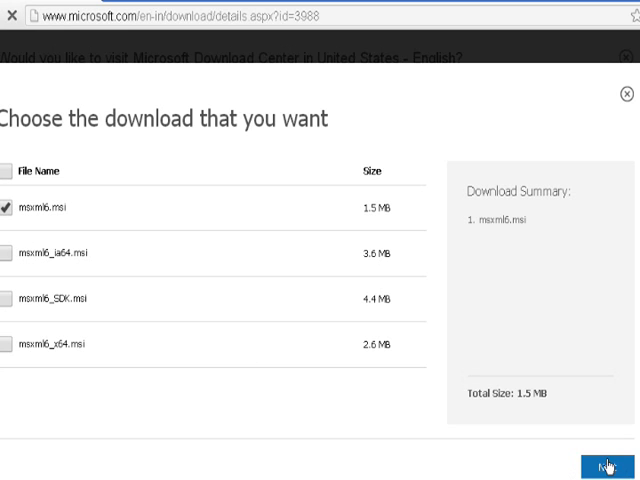
{"action": "left_click", "coordinate": [606, 466]}
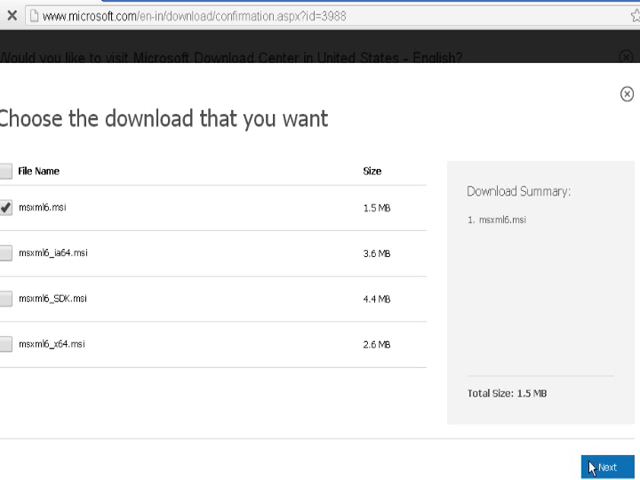
{"action": "left_click", "coordinate": [606, 466]}
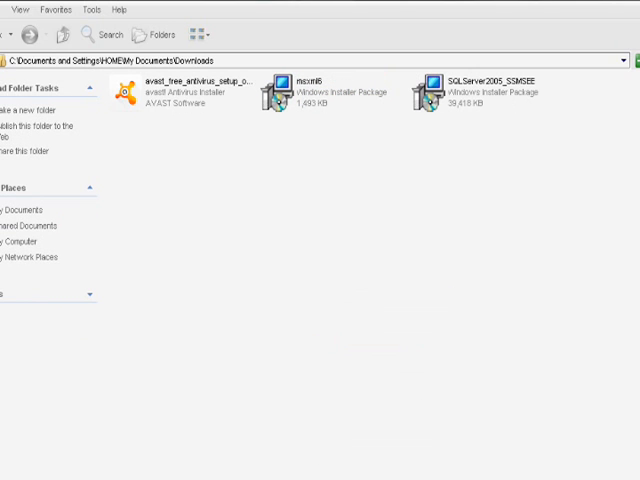
Step: Run msxml6.msi, accept the license, install the MSXML 6.0 Parser and finish the wizard
{"action": "double_click", "coordinate": [300, 90]}
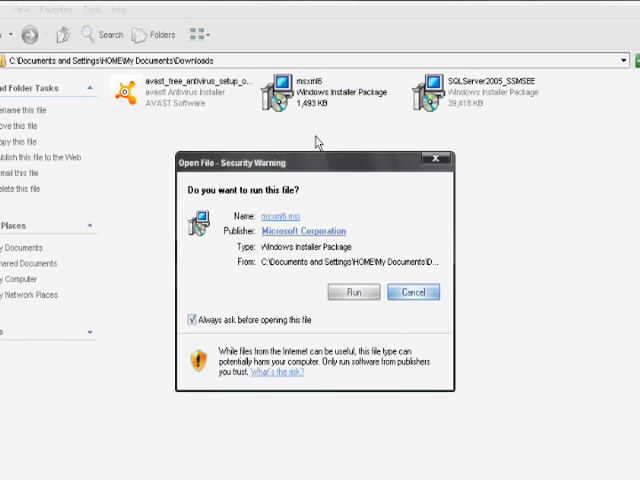
{"action": "left_click", "coordinate": [352, 292]}
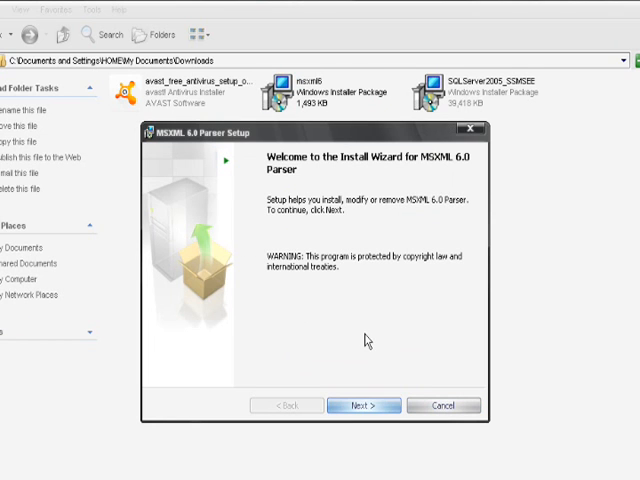
{"action": "left_click", "coordinate": [364, 404]}
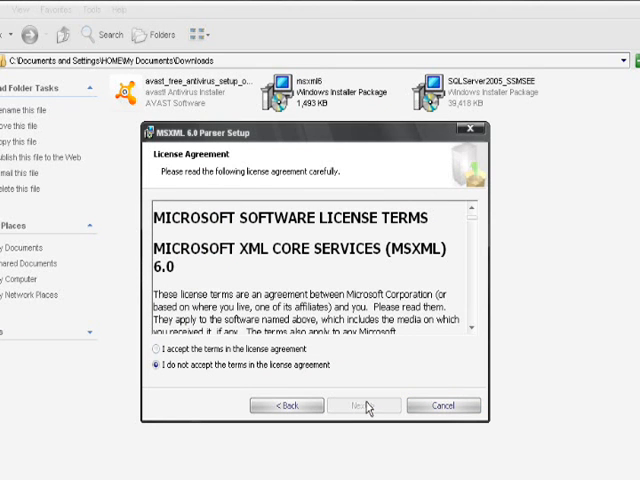
{"action": "left_click", "coordinate": [364, 404]}
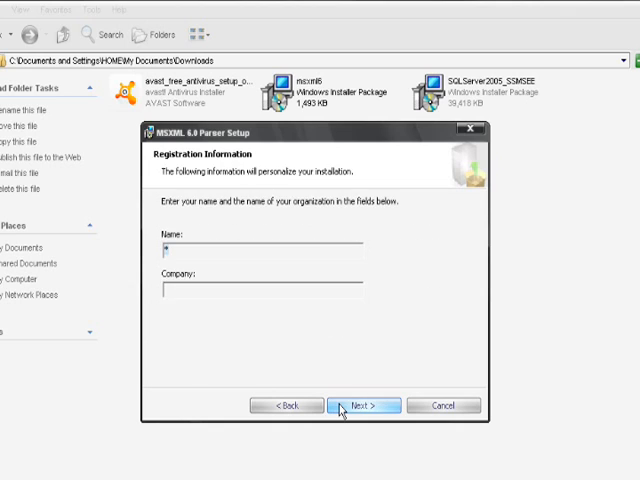
{"action": "left_click", "coordinate": [364, 404]}
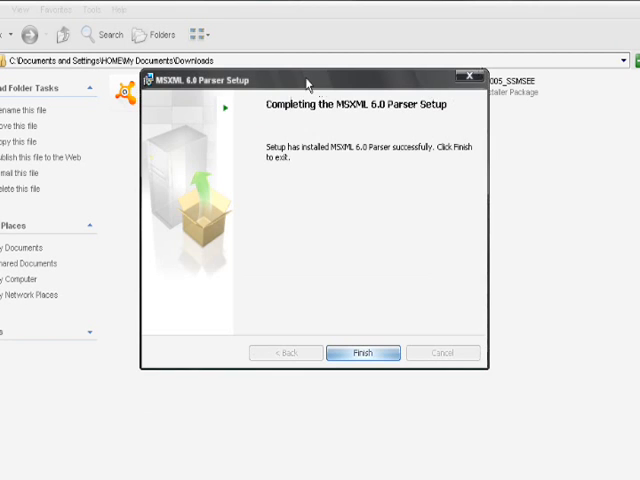
{"action": "left_click", "coordinate": [364, 352]}
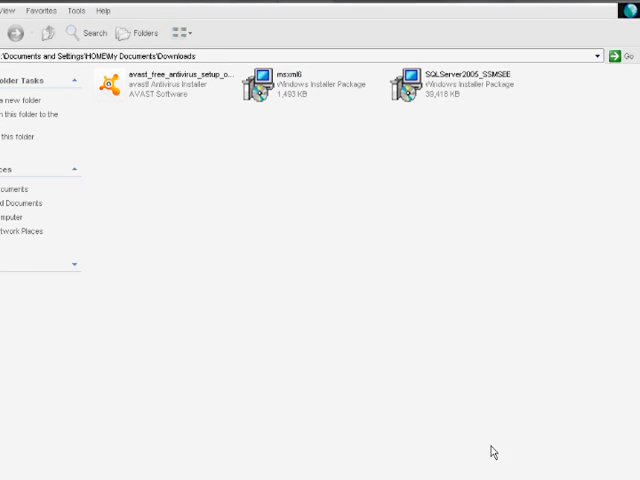
Step: Launch SQLServer2005_SSMSEE from Downloads; setup reports .NET Framework 2.0 is required
{"action": "left_click", "coordinate": [456, 84]}
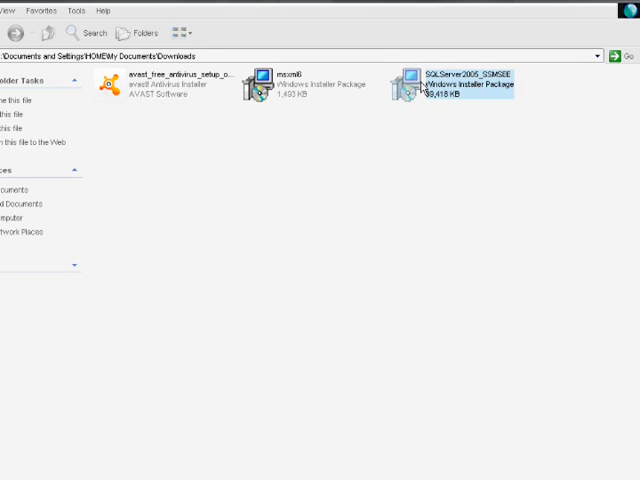
{"action": "double_click", "coordinate": [458, 80]}
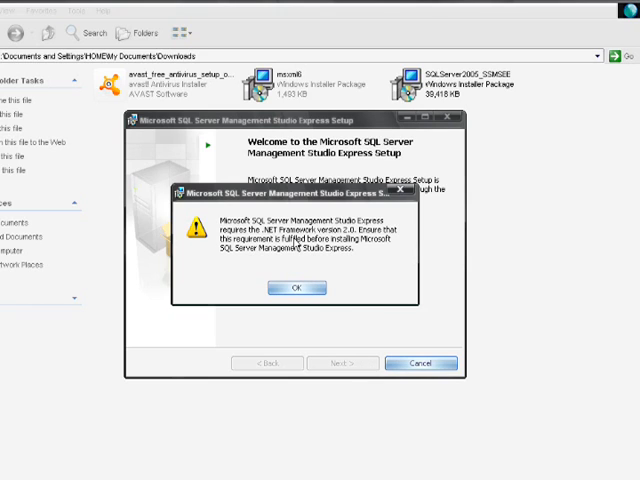
{"action": "mouse_move", "coordinate": [172, 424]}
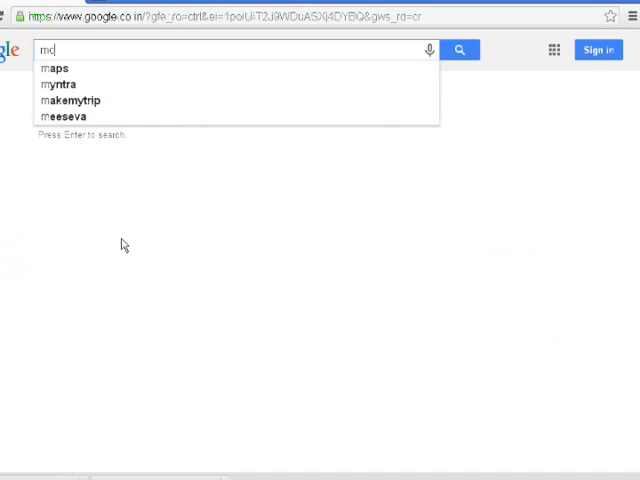
Step: Search Google for 'microsoft .net framework 2.0' and reach the .NET Framework 2.0 SP2 download page
{"action": "type", "text": "icros"}
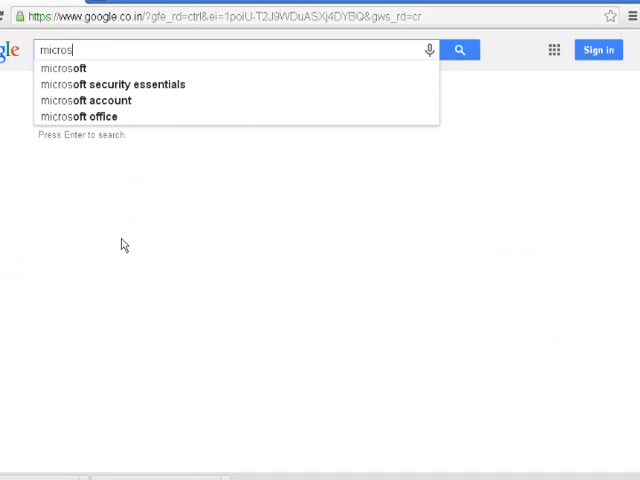
{"action": "type", "text": "oft"}
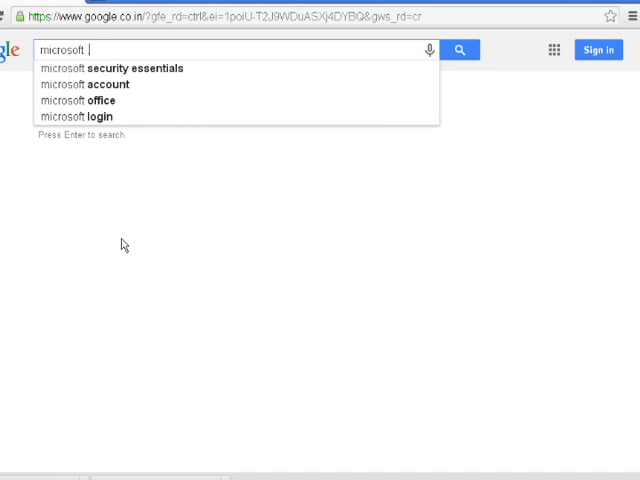
{"action": "type", "text": ".net framework 2.0"}
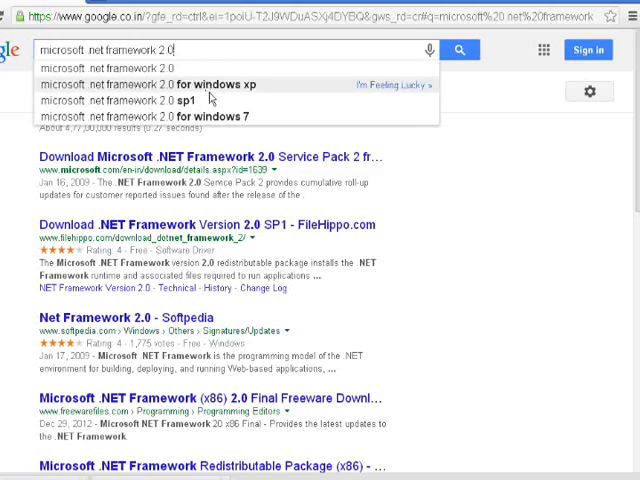
{"action": "left_click", "coordinate": [160, 84]}
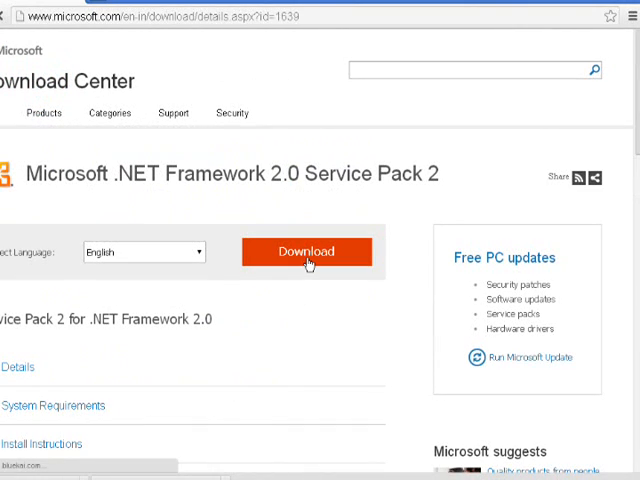
Step: Download the 32-bit NetFx20SP2_x86.exe package from Microsoft Download Center
{"action": "left_click", "coordinate": [308, 252]}
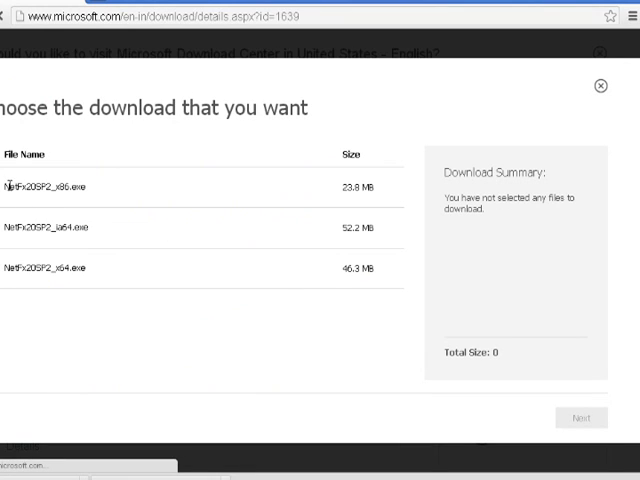
{"action": "left_click", "coordinate": [10, 186]}
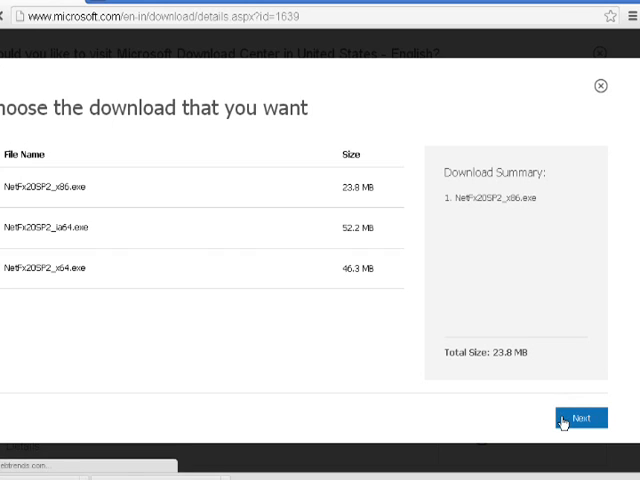
{"action": "left_click", "coordinate": [584, 418]}
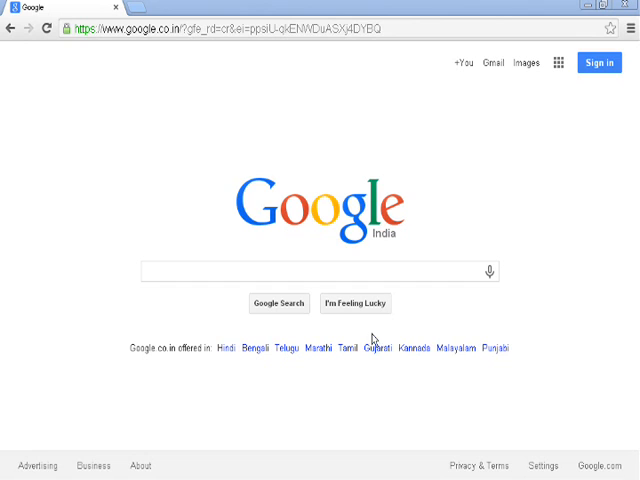
Step: Search Google for Windows Installer 4.5 and reach Microsoft's redistributable download page
{"action": "type", "text": "w"}
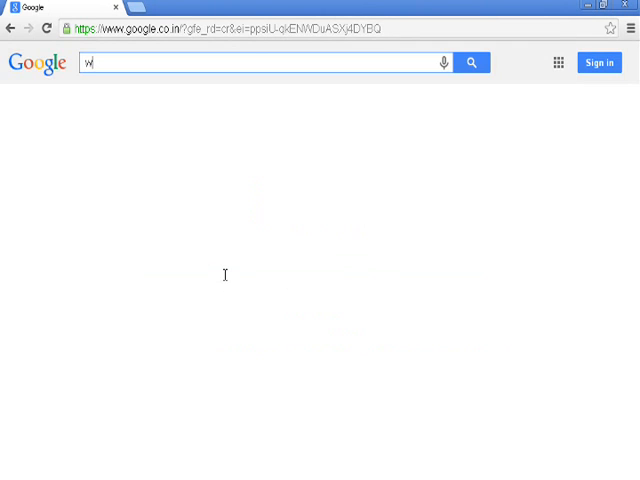
{"action": "type", "text": "indo"}
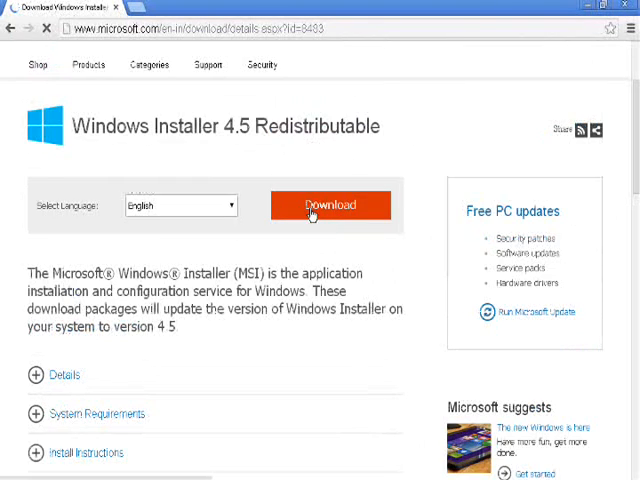
Step: Download the 32-bit WindowsXP-KB942288-v3-x86.exe package and save it to Downloads
{"action": "left_click", "coordinate": [328, 204]}
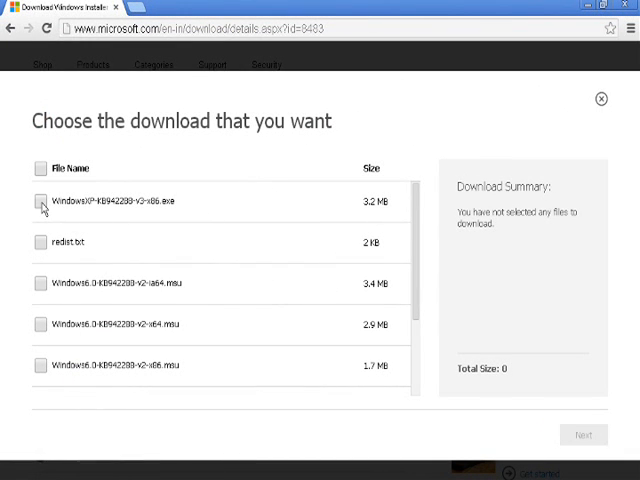
{"action": "left_click", "coordinate": [40, 200]}
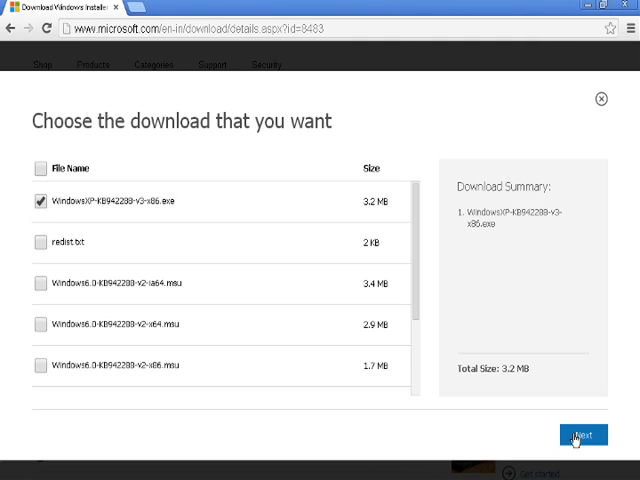
{"action": "left_click", "coordinate": [582, 436]}
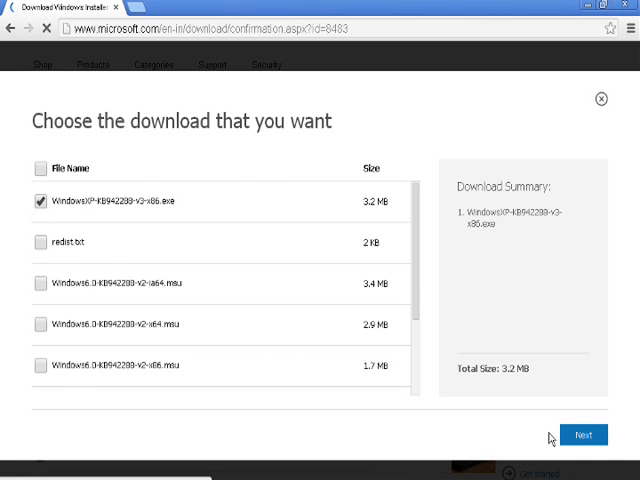
{"action": "left_click", "coordinate": [584, 434]}
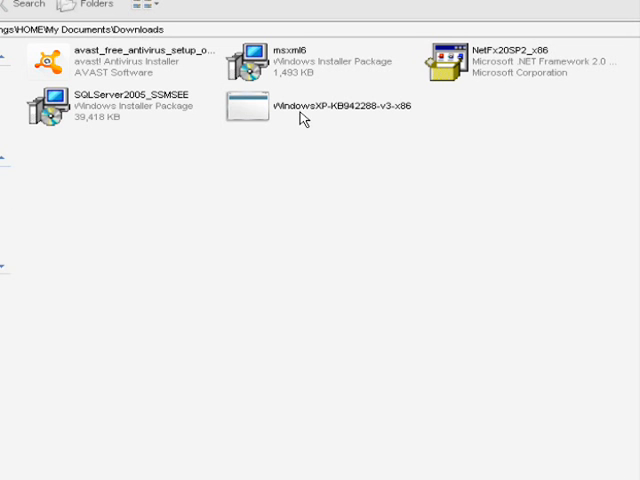
Step: Run the Windows Installer 4.5 hotfix, accept its license and start the installation
{"action": "double_click", "coordinate": [244, 108]}
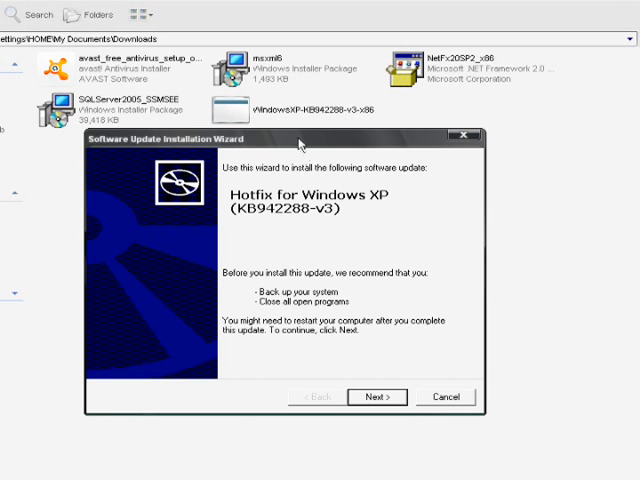
{"action": "left_click", "coordinate": [376, 396]}
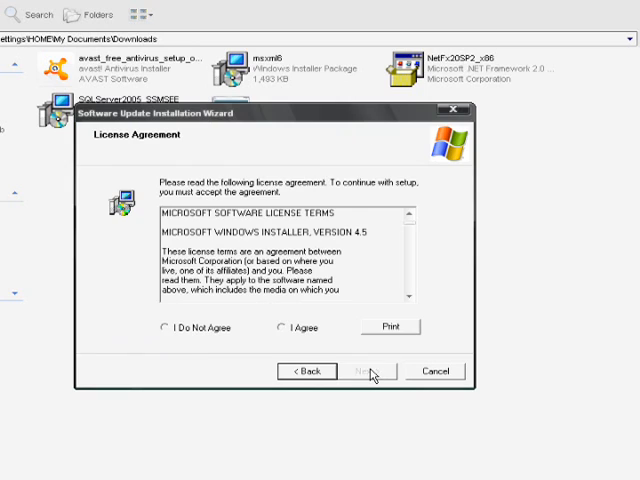
{"action": "left_click", "coordinate": [280, 328]}
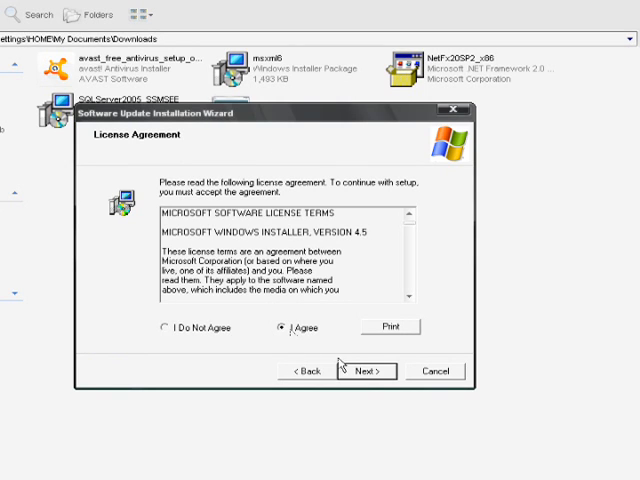
{"action": "left_click", "coordinate": [368, 372]}
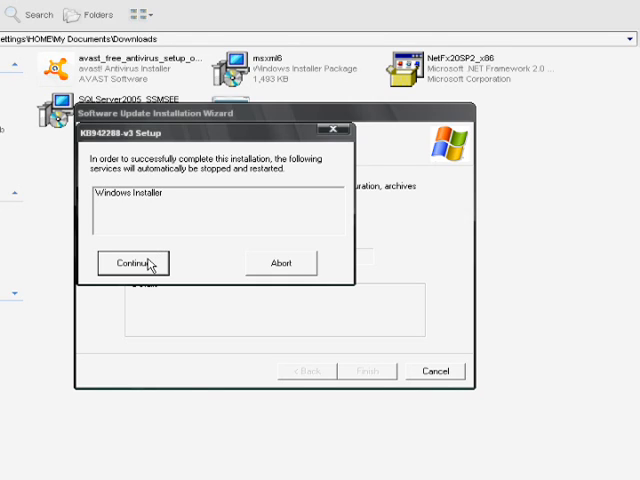
Step: Continue past both Windows Installer service-stop warnings to complete the hotfix
{"action": "left_click", "coordinate": [132, 264]}
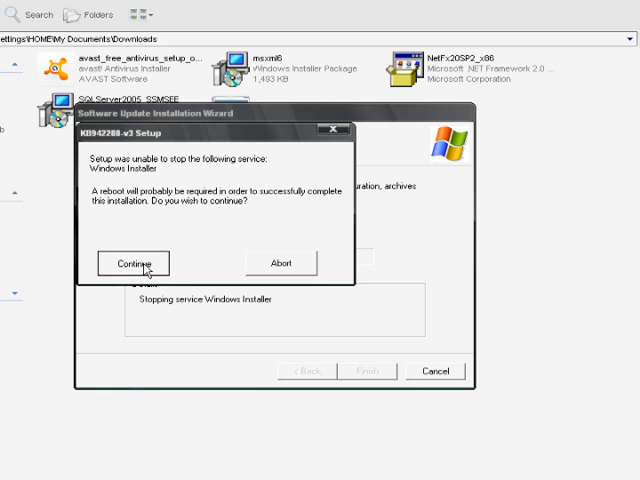
{"action": "left_click", "coordinate": [132, 264]}
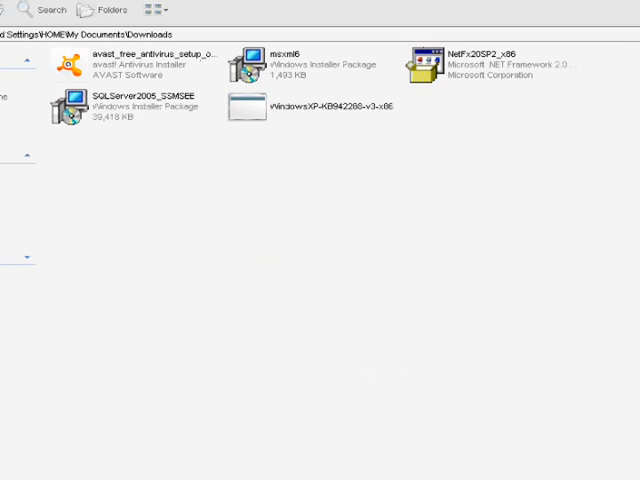
Step: Run NetFx20SP2_x86.exe, accept the license terms and install .NET Framework 2.0 SP2
{"action": "left_click", "coordinate": [490, 64]}
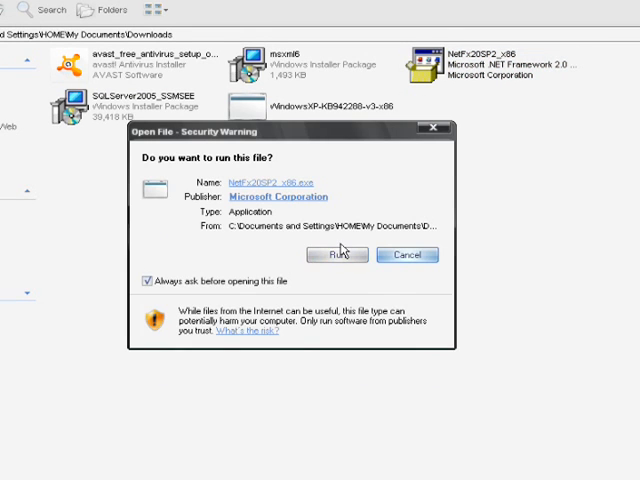
{"action": "left_click", "coordinate": [338, 256]}
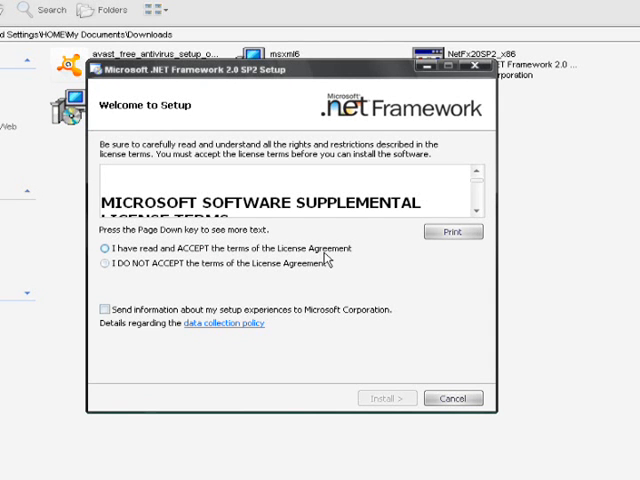
{"action": "left_click", "coordinate": [102, 248]}
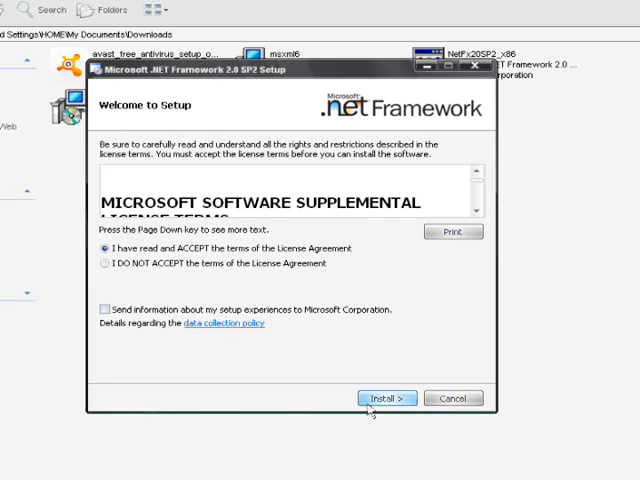
{"action": "left_click", "coordinate": [388, 398]}
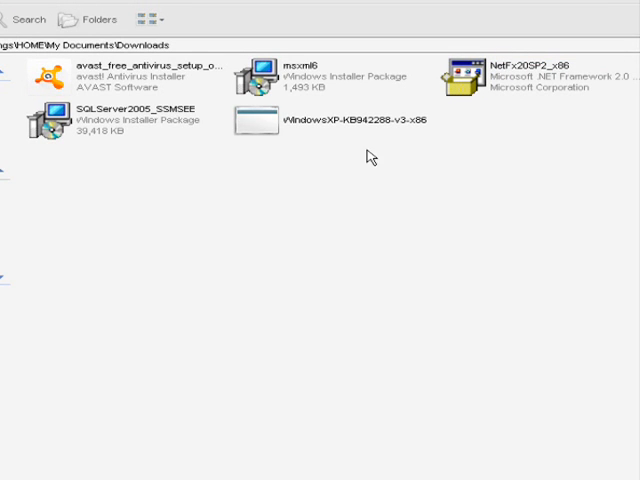
Step: Run SQLServer2005_SSMSEE.msi, accept the license and reach feature selection
{"action": "double_click", "coordinate": [50, 122]}
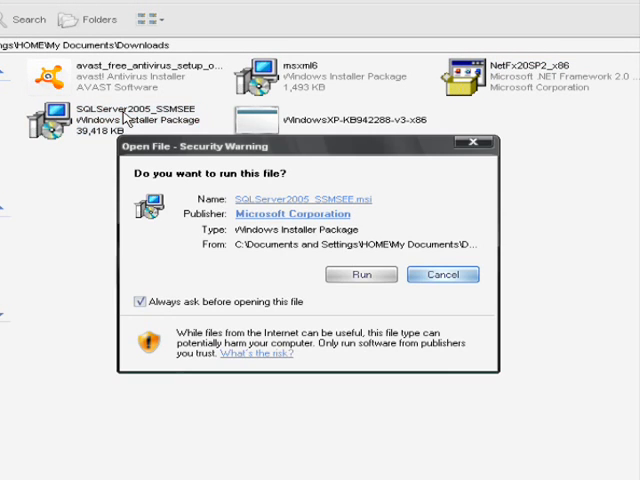
{"action": "left_click", "coordinate": [360, 276]}
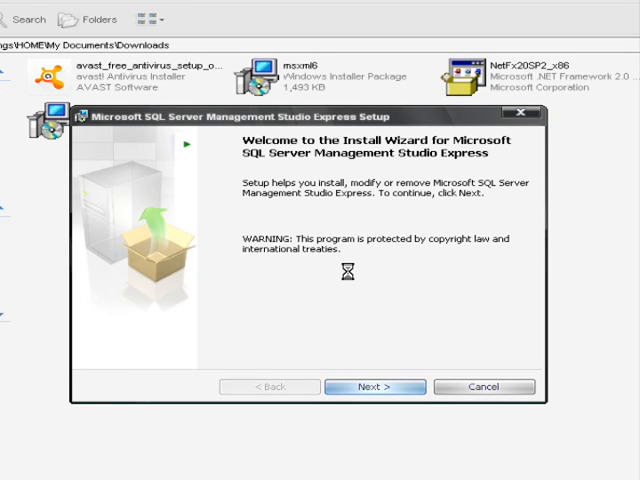
{"action": "left_click", "coordinate": [374, 386]}
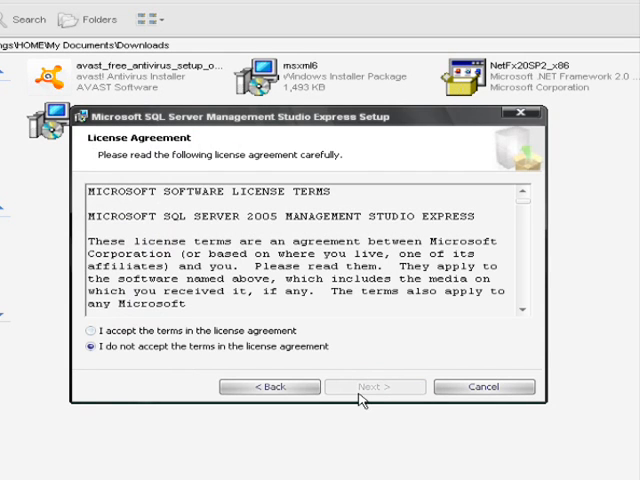
{"action": "left_click", "coordinate": [84, 330]}
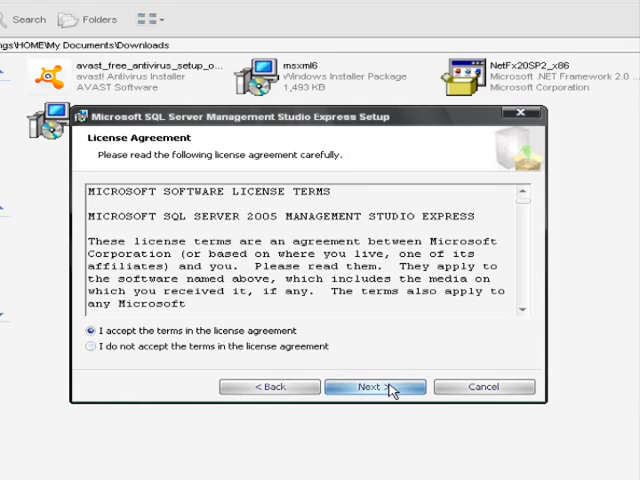
{"action": "left_click", "coordinate": [376, 388]}
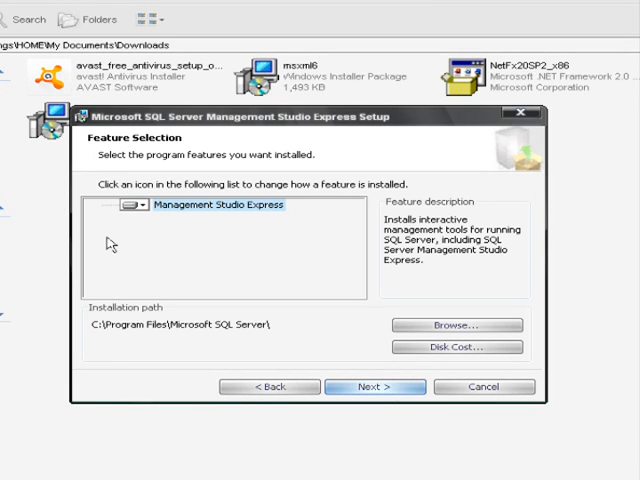
Step: Set Management Studio Express to install entirely on the local drive and continue
{"action": "left_click", "coordinate": [130, 204]}
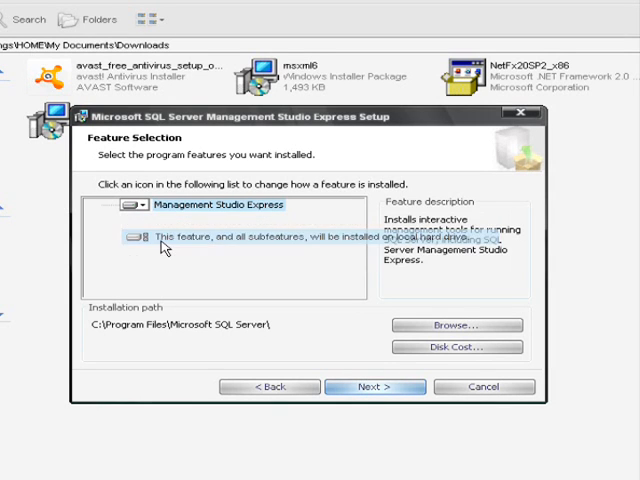
{"action": "left_click", "coordinate": [376, 388]}
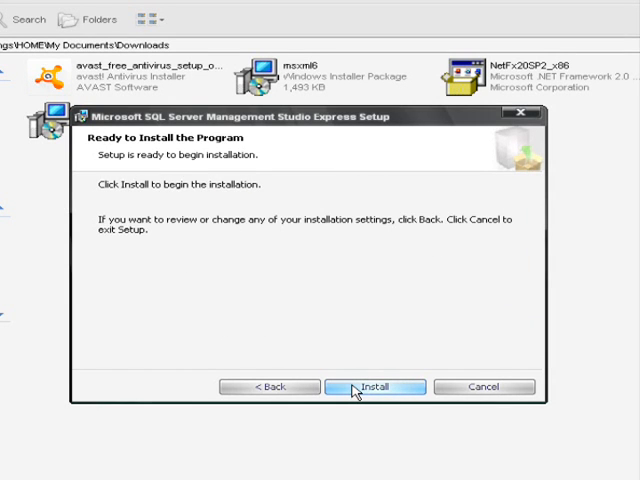
Step: Start installing Management Studio Express and let the setup finish
{"action": "left_click", "coordinate": [376, 388]}
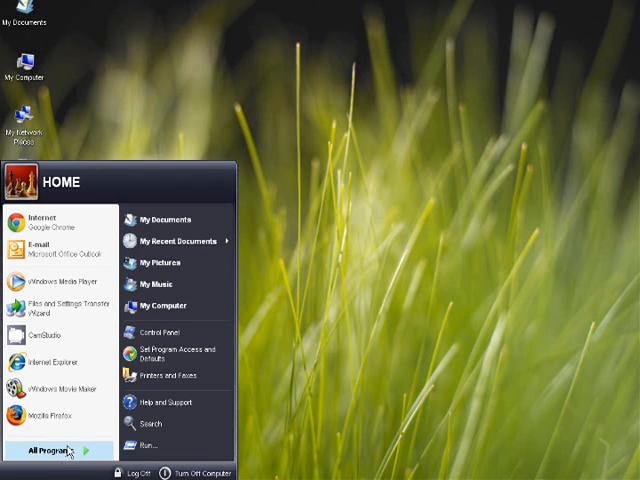
Step: Browse All Programs to reach SQL Server Management Studio Express
{"action": "left_click", "coordinate": [50, 452]}
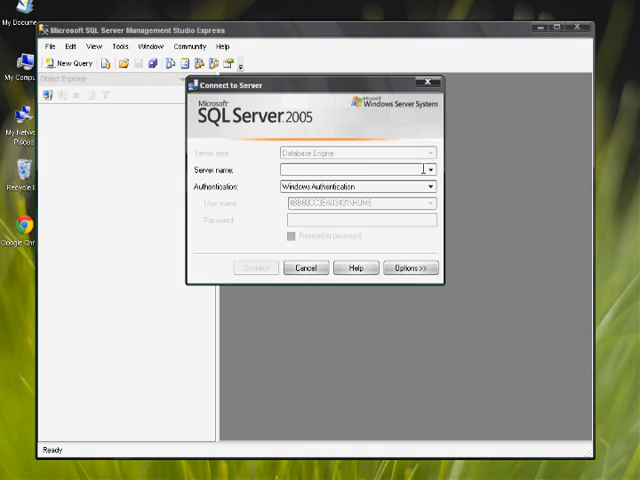
{"action": "left_click", "coordinate": [428, 170]}
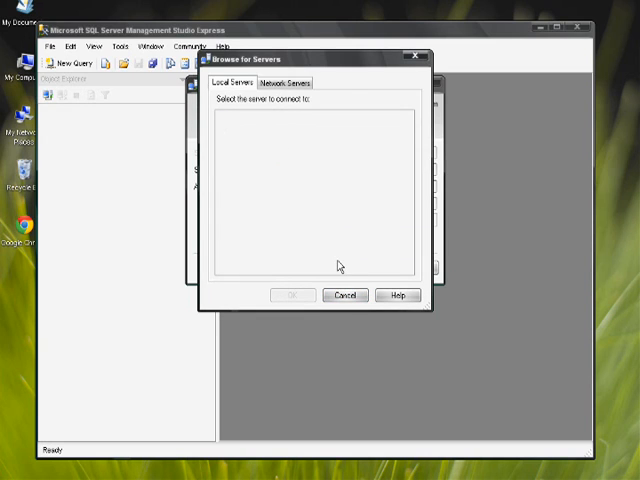
{"action": "left_click", "coordinate": [344, 294]}
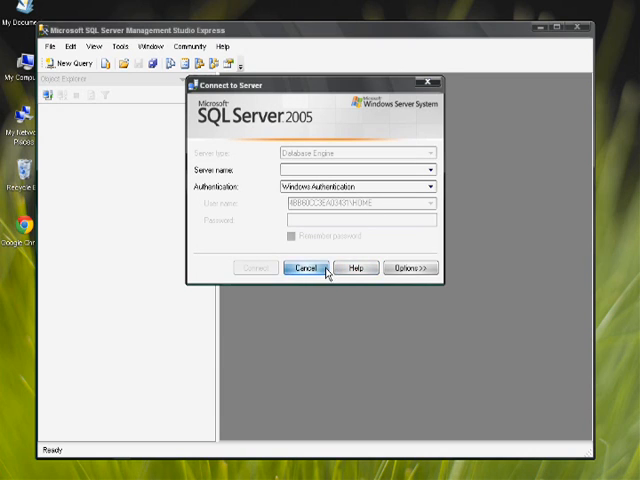
{"action": "left_click", "coordinate": [308, 268]}
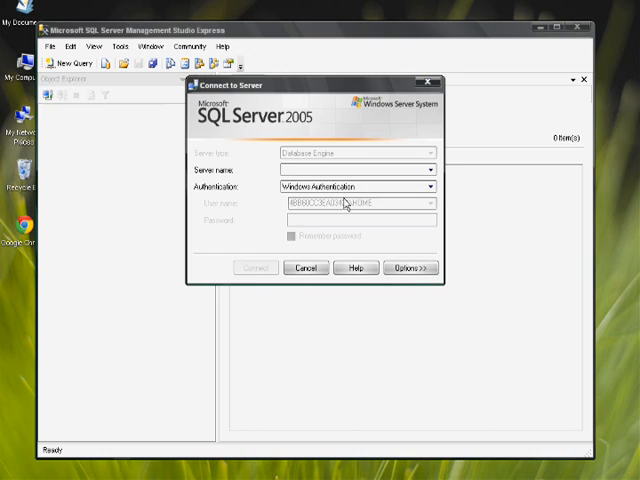
Step: Switch authentication to SQL Server Authentication, then cancel the connection dialog
{"action": "left_click", "coordinate": [428, 188]}
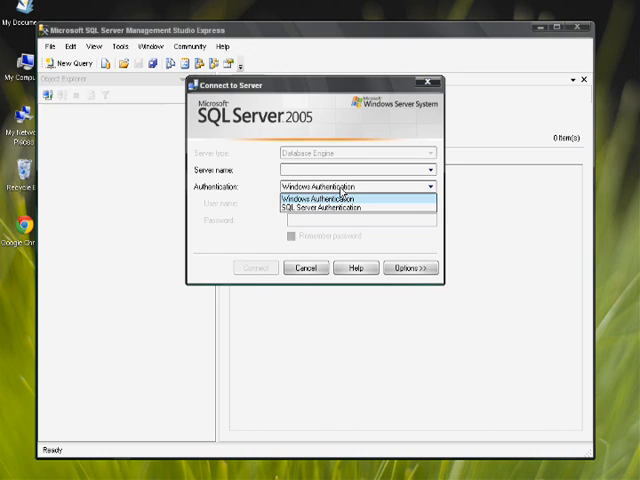
{"action": "left_click", "coordinate": [330, 208]}
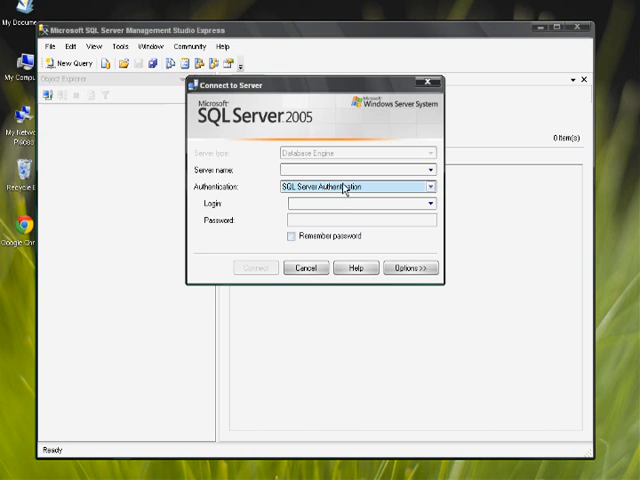
{"action": "left_click", "coordinate": [306, 268]}
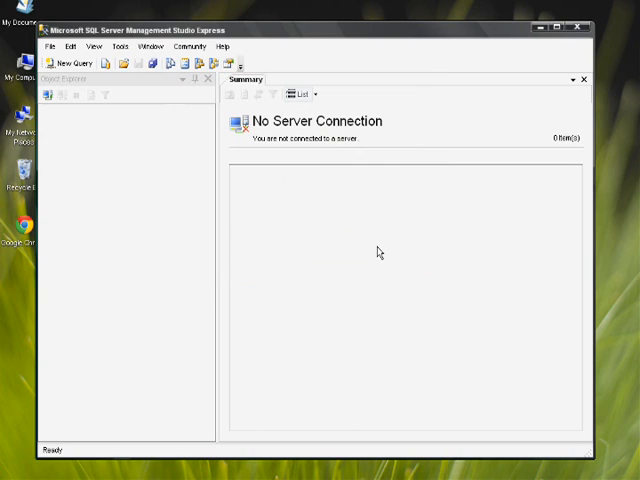